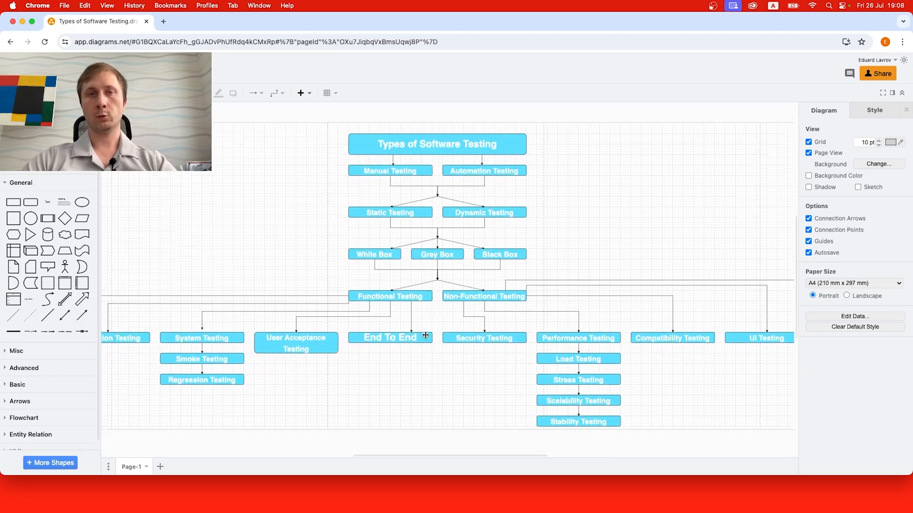
# - Place a large triangle over the System Testing and User Acceptance Testing boxes, tip pointing right
pyautogui.scroll(3)
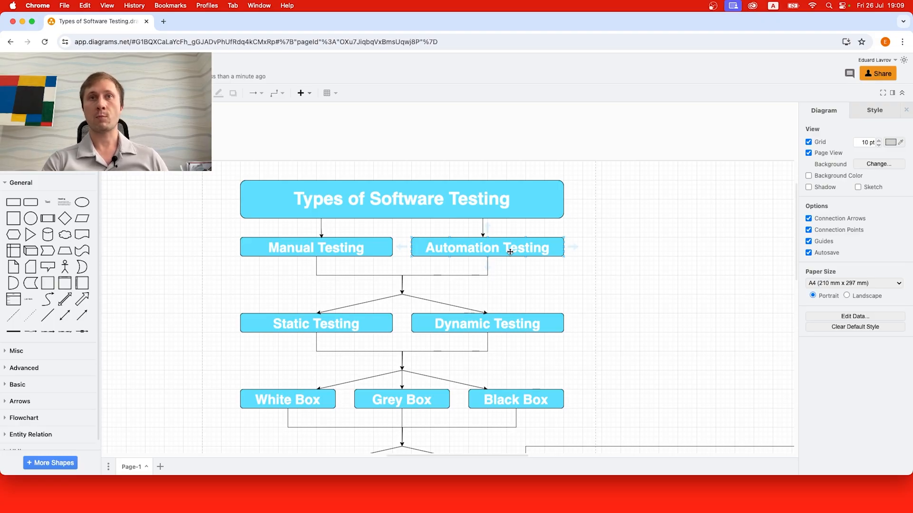
pyautogui.moveTo(472, 255)
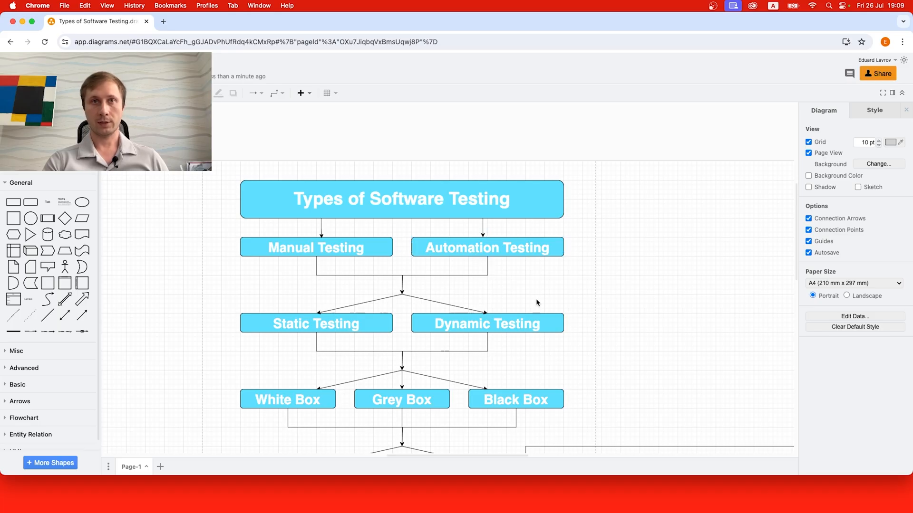
pyautogui.scroll(-3)
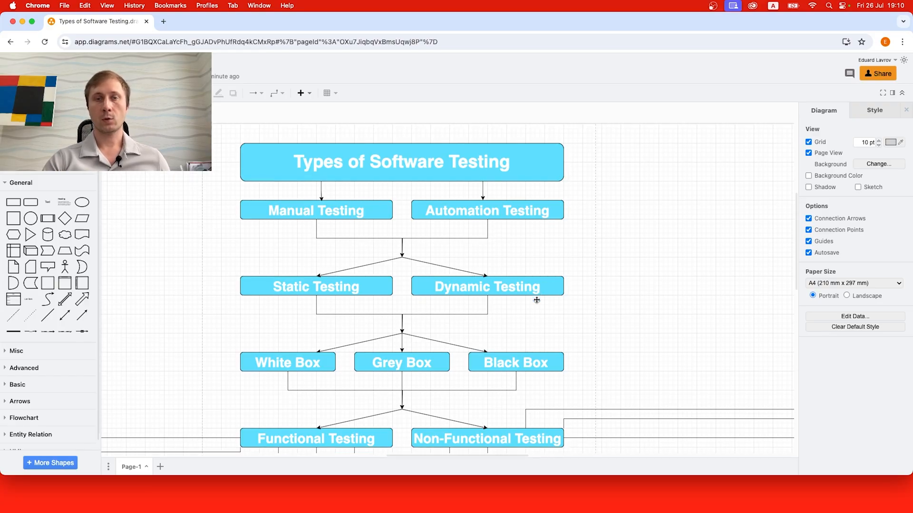
pyautogui.scroll(-3)
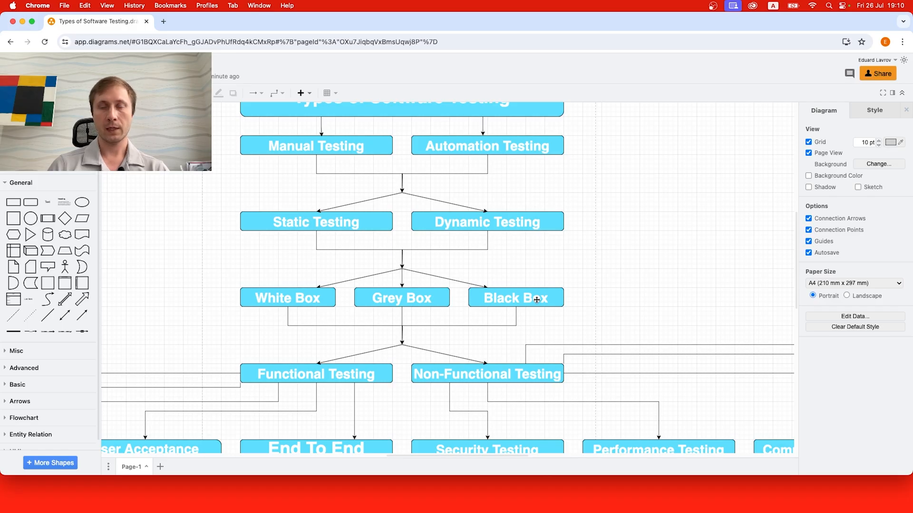
pyautogui.moveTo(598, 304)
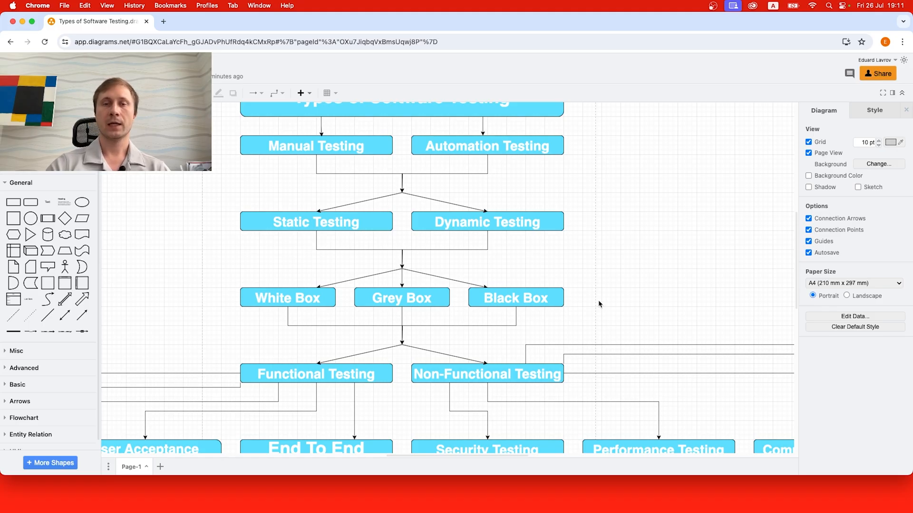
pyautogui.scroll(-3)
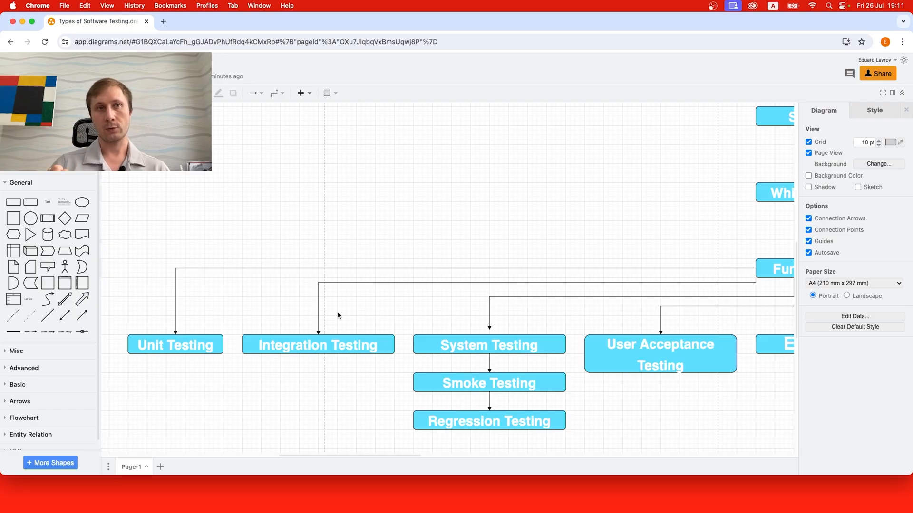
pyautogui.moveTo(184, 364)
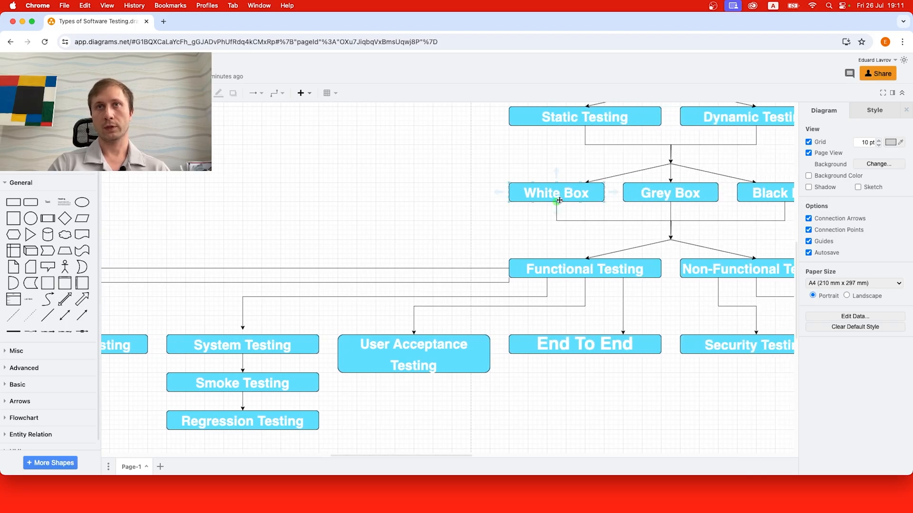
pyautogui.hscroll(3)
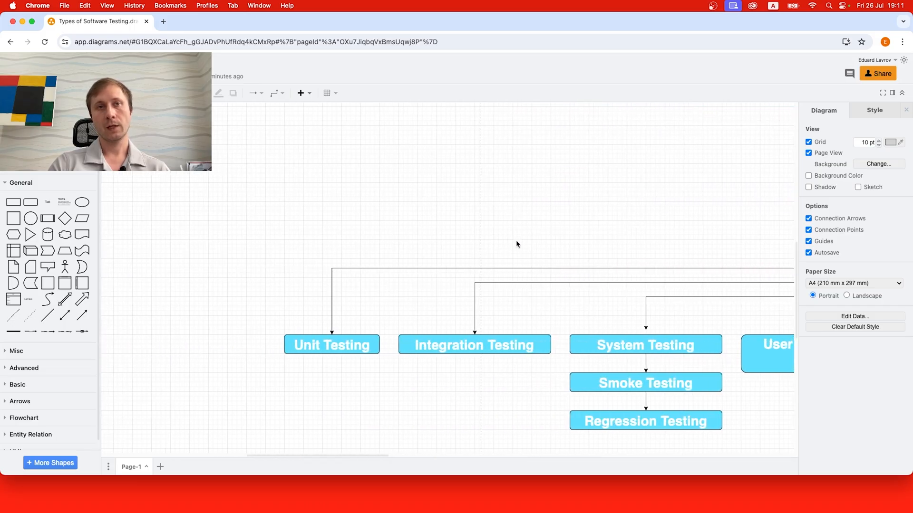
pyautogui.moveTo(426, 299)
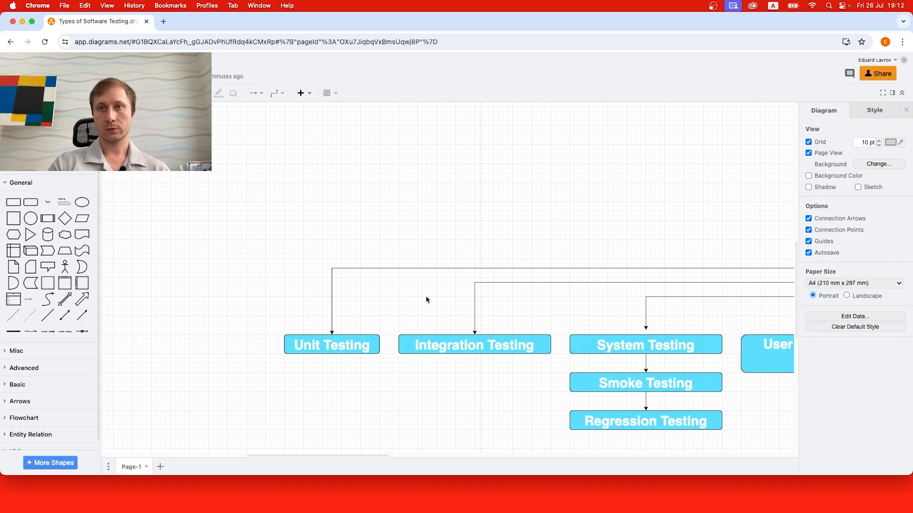
pyautogui.moveTo(439, 330)
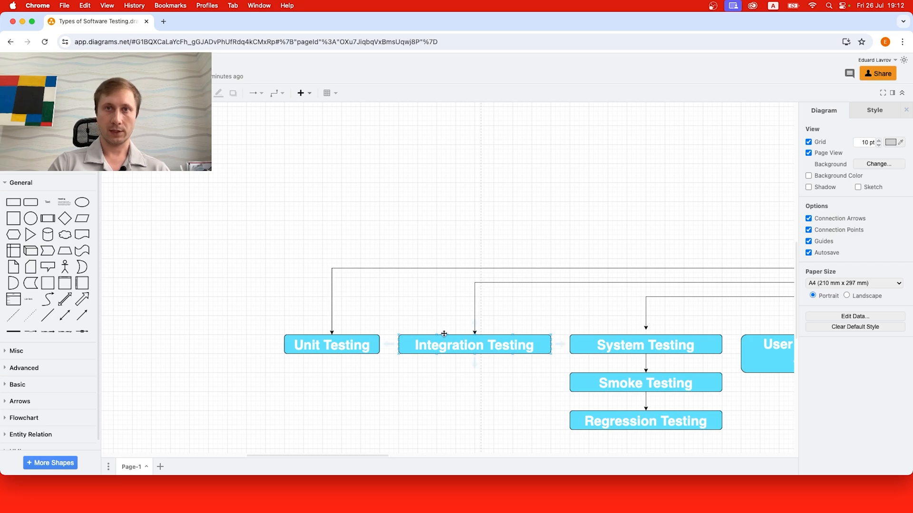
pyautogui.click(880, 6)
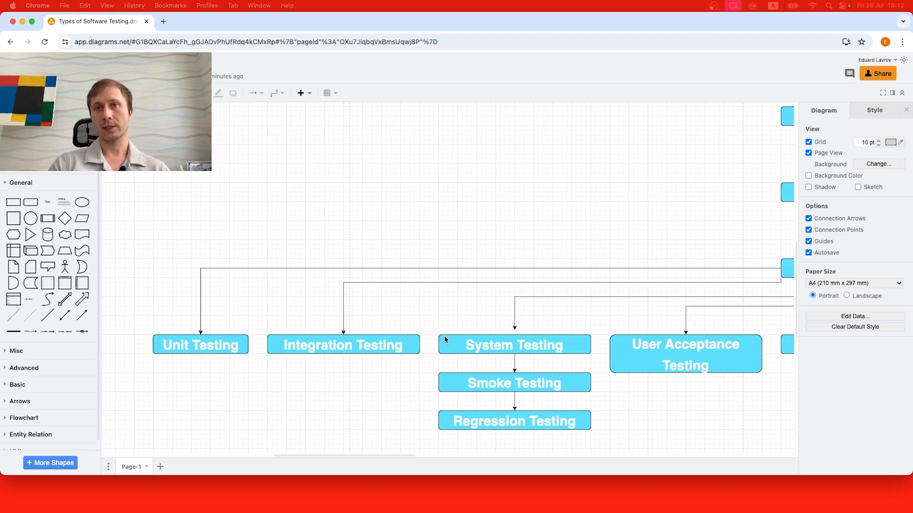
pyautogui.moveTo(514, 324)
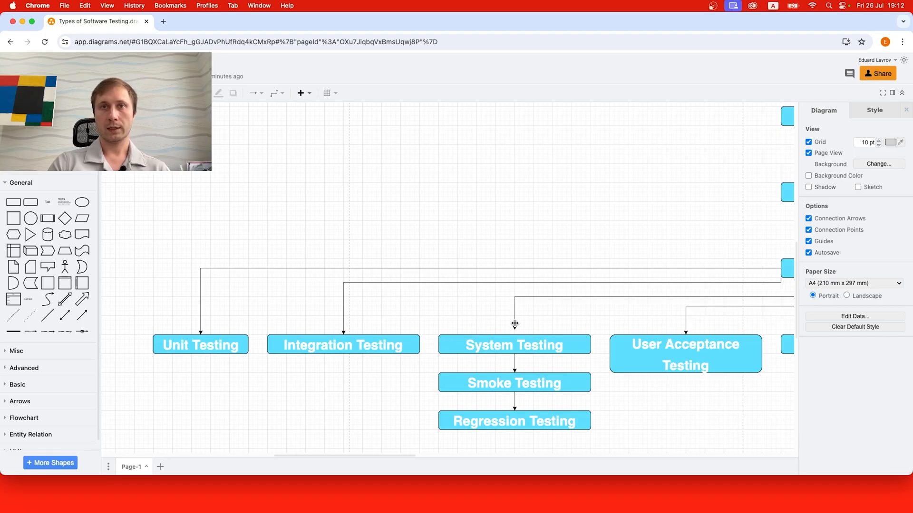
pyautogui.click(515, 326)
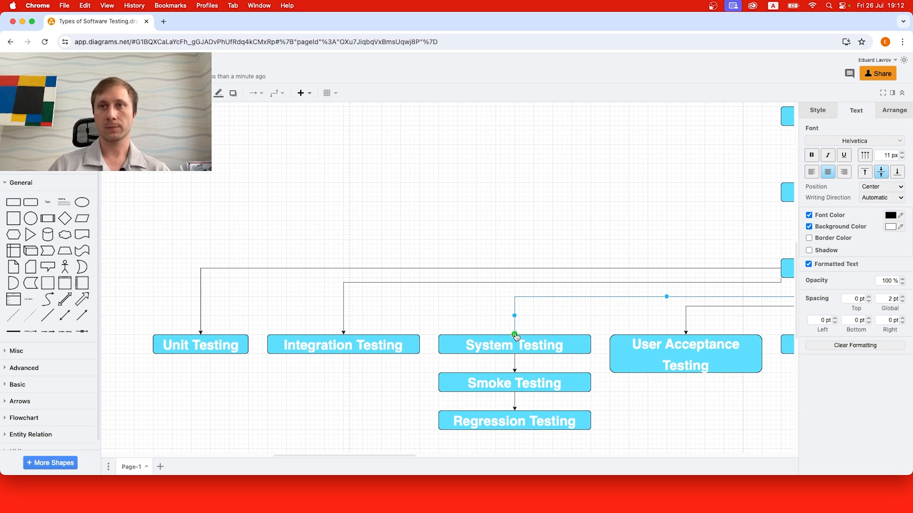
pyautogui.hscroll(3)
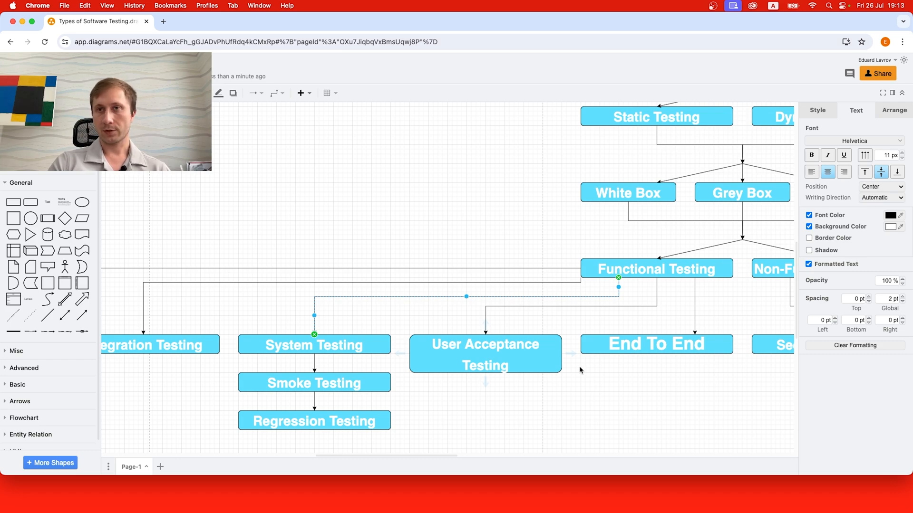
pyautogui.scroll(-3)
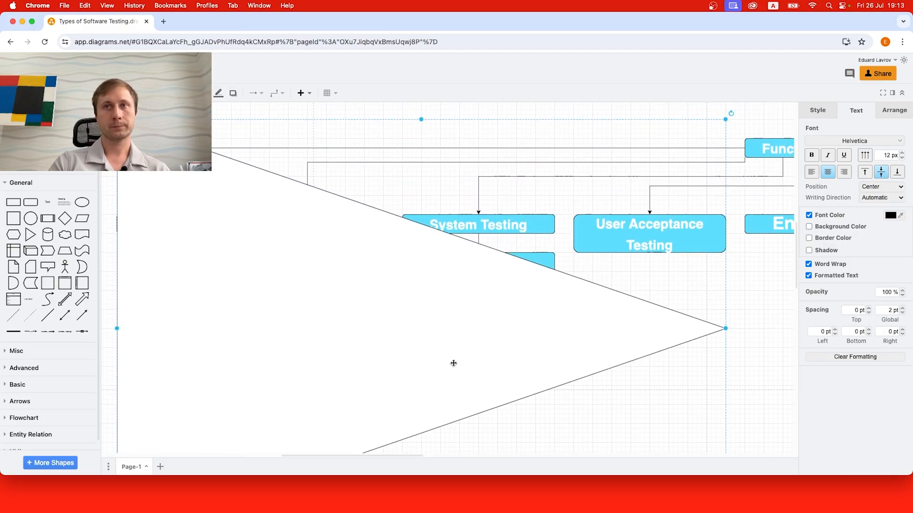
# - Send the triangle to back so the Unit through User Acceptance Testing boxes show in front
pyautogui.scroll(-3)
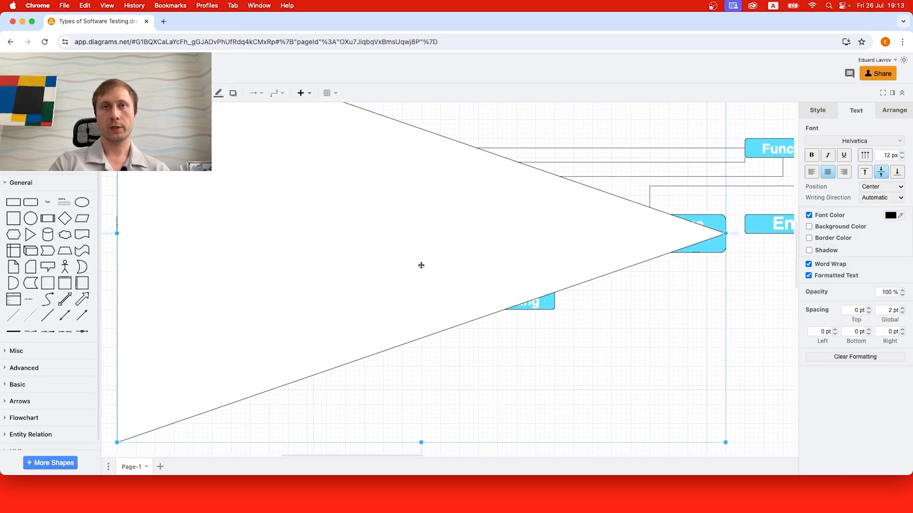
pyautogui.rightClick(421, 265)
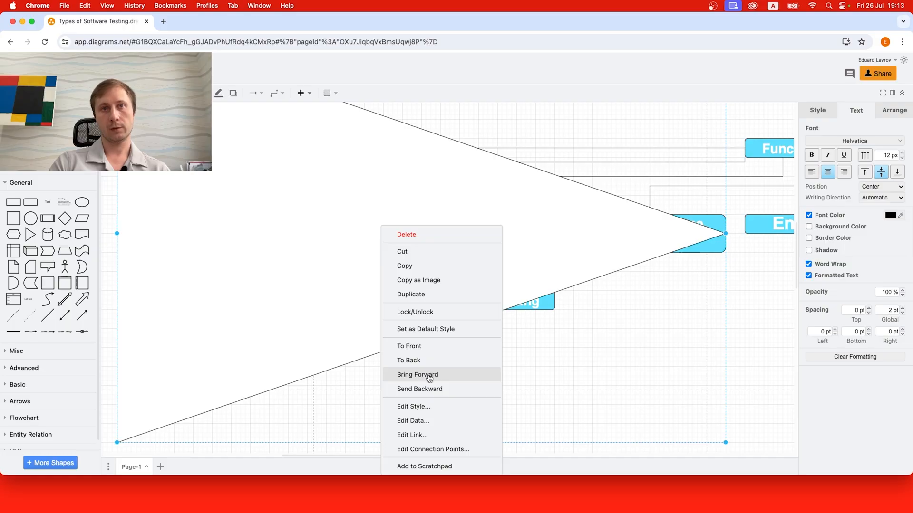
pyautogui.moveTo(445, 288)
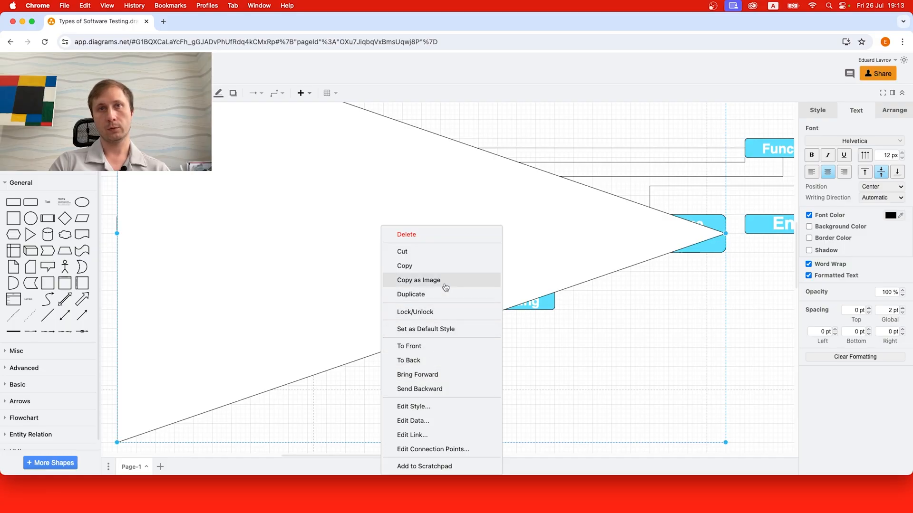
pyautogui.moveTo(437, 348)
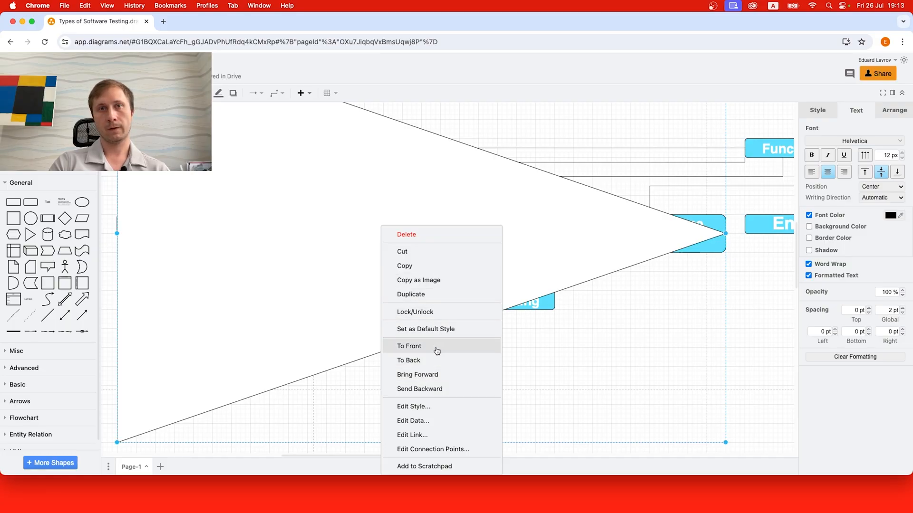
pyautogui.click(409, 346)
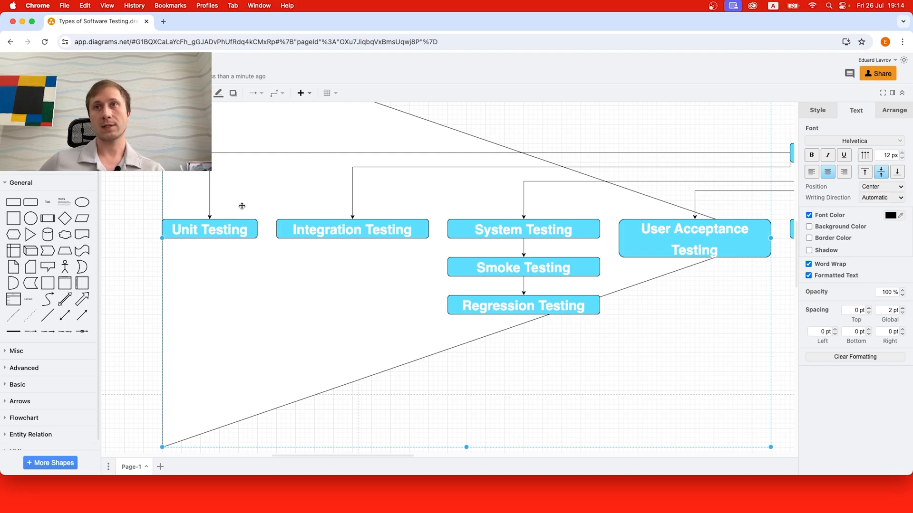
pyautogui.hscroll(3)
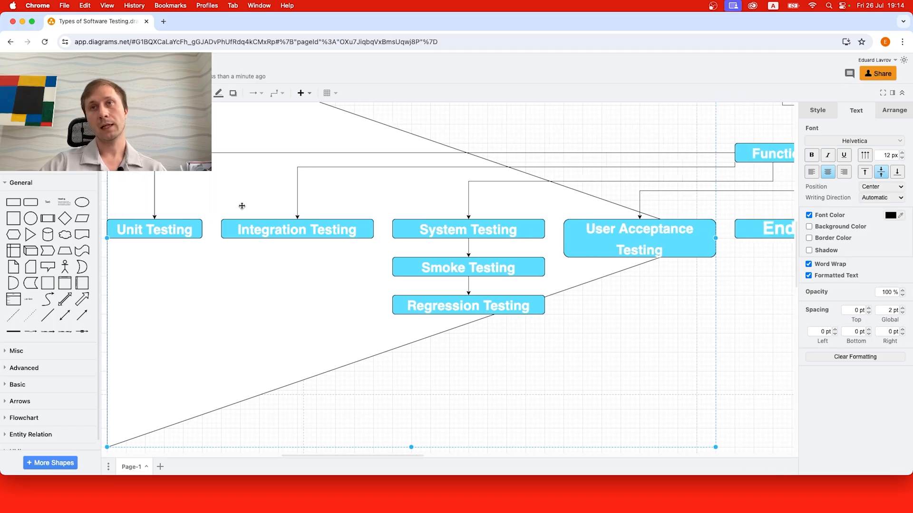
pyautogui.hscroll(3)
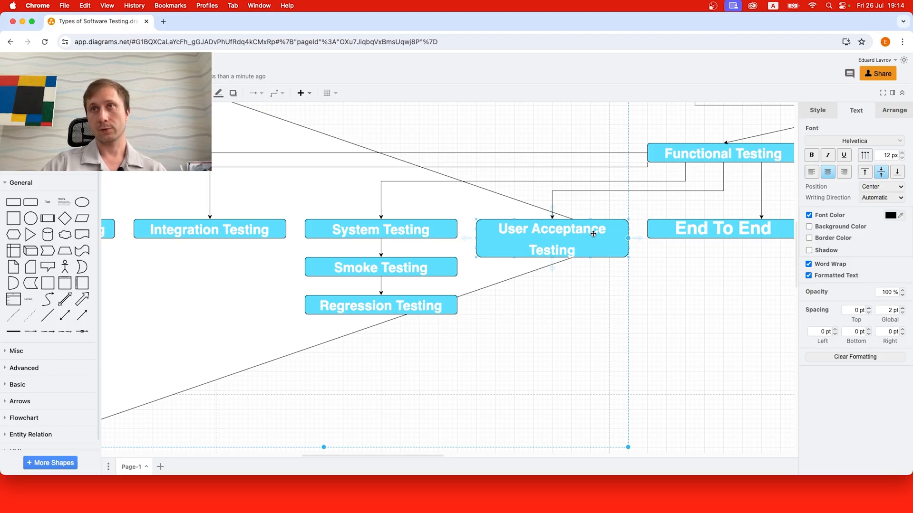
pyautogui.hscroll(3)
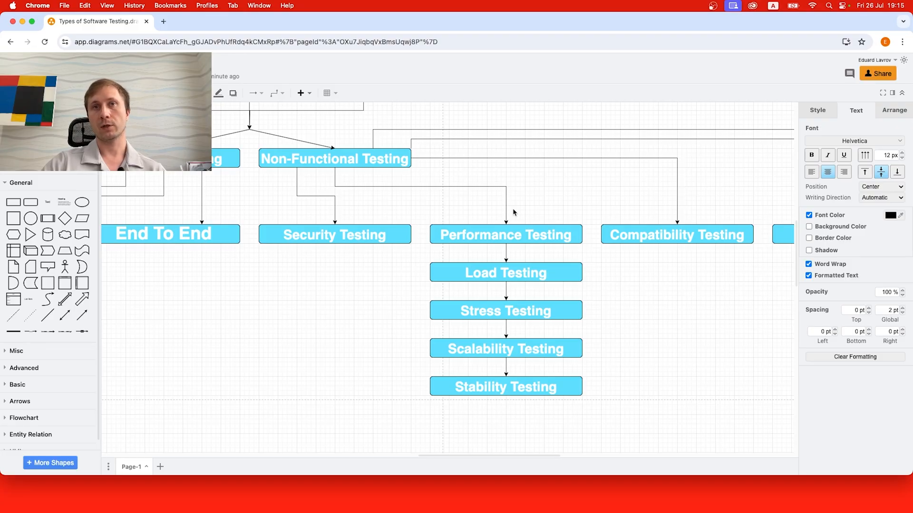
pyautogui.moveTo(384, 254)
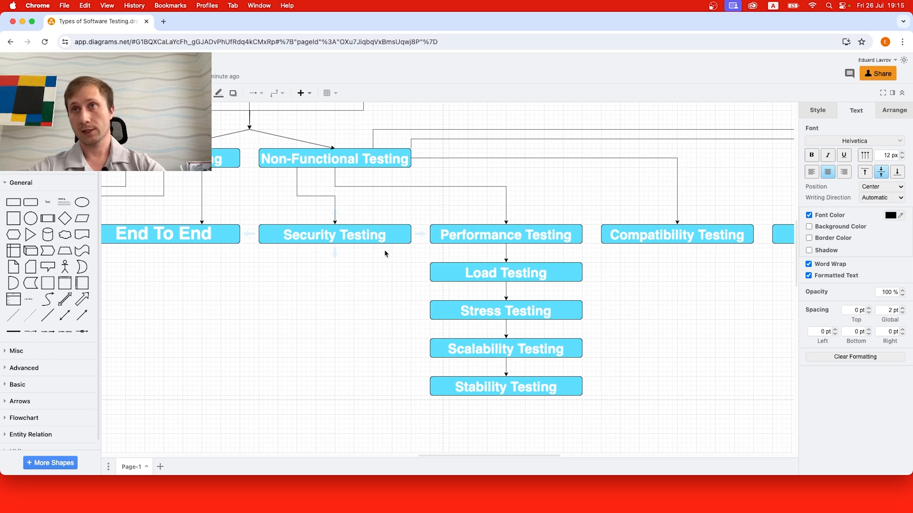
pyautogui.hscroll(3)
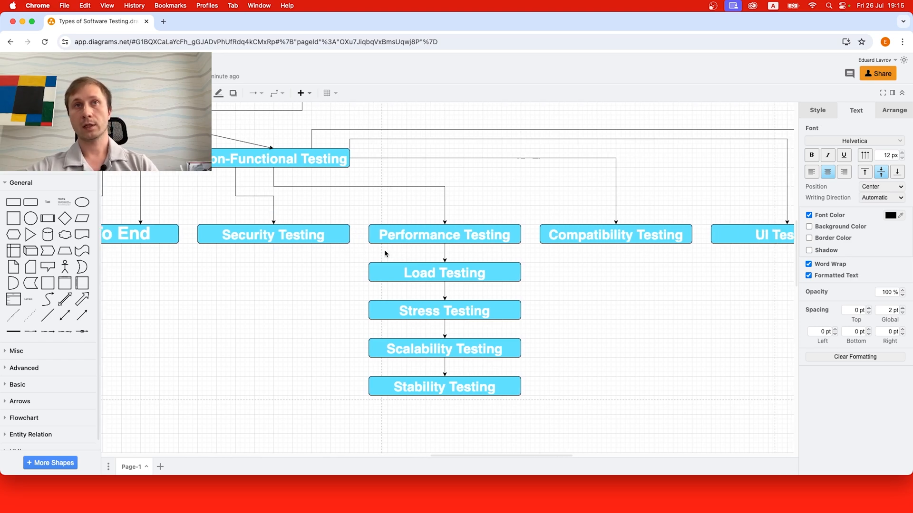
pyautogui.hscroll(-3)
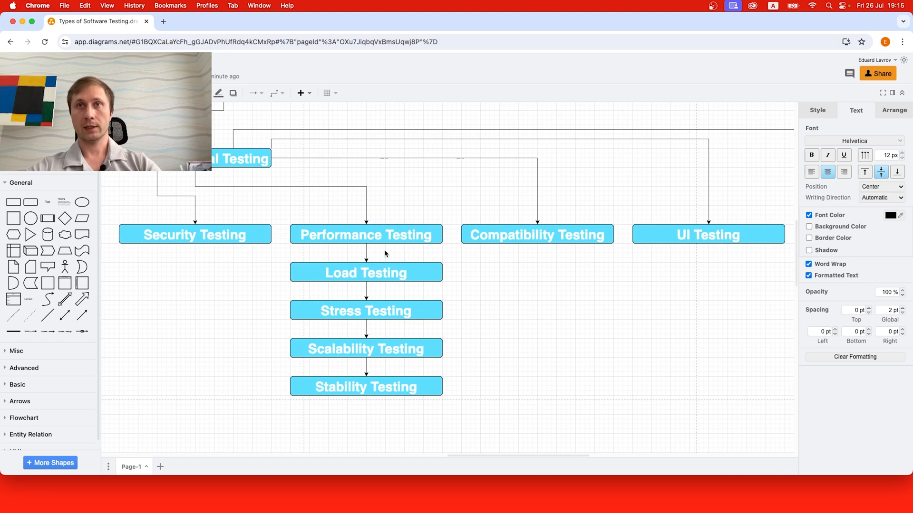